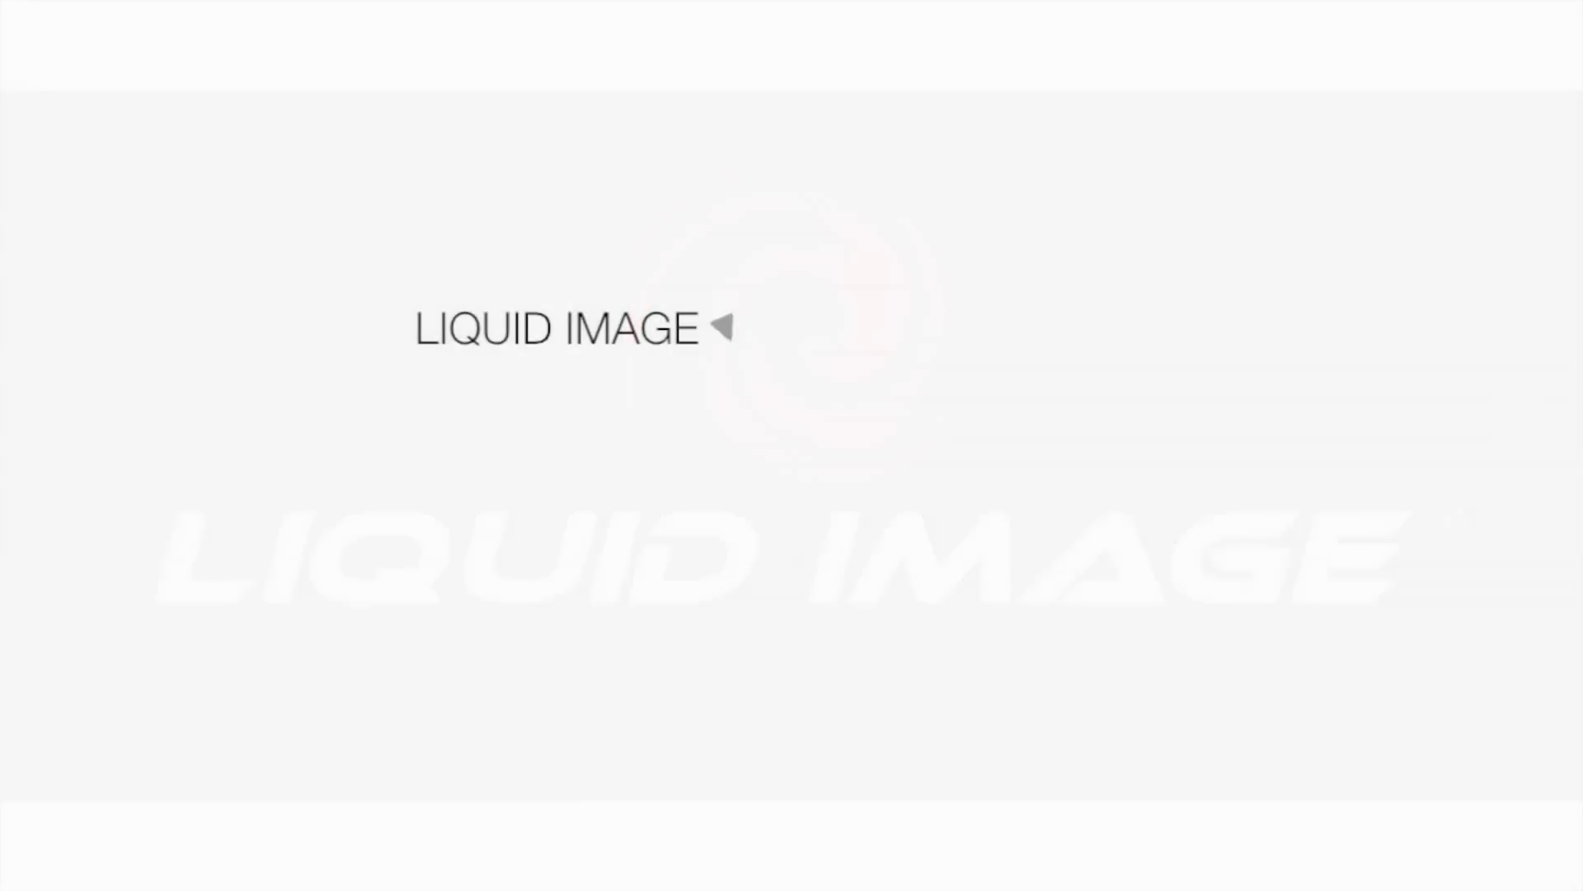
- Launch Action Connect, go to Share and select the Ego camera to list its video files
{"action": "left_click", "coordinate": [720, 328]}
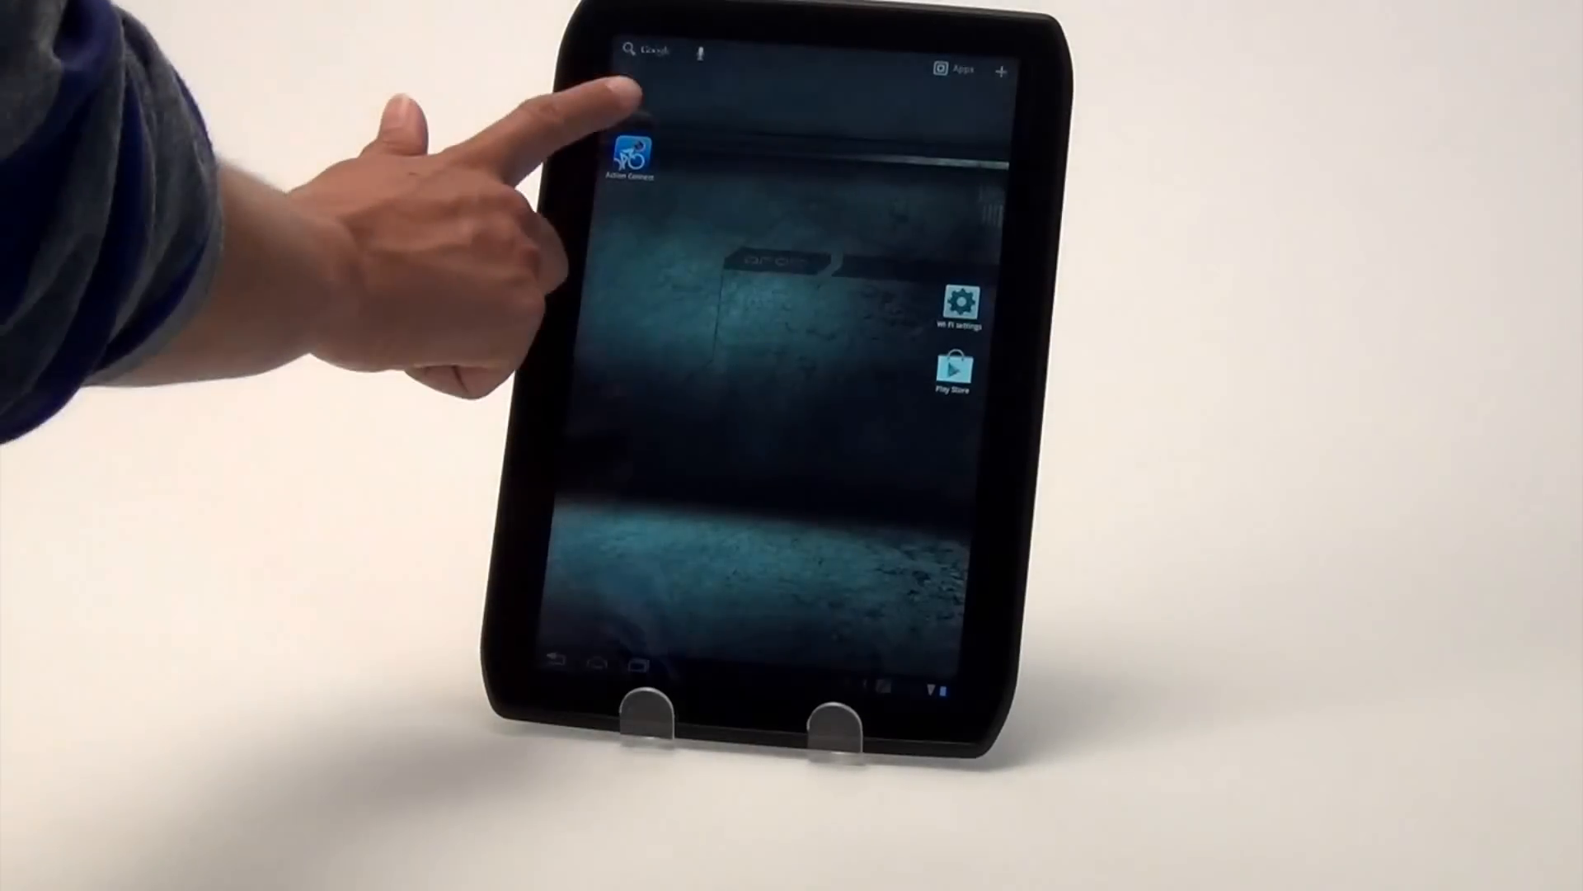
{"action": "left_click", "coordinate": [627, 157]}
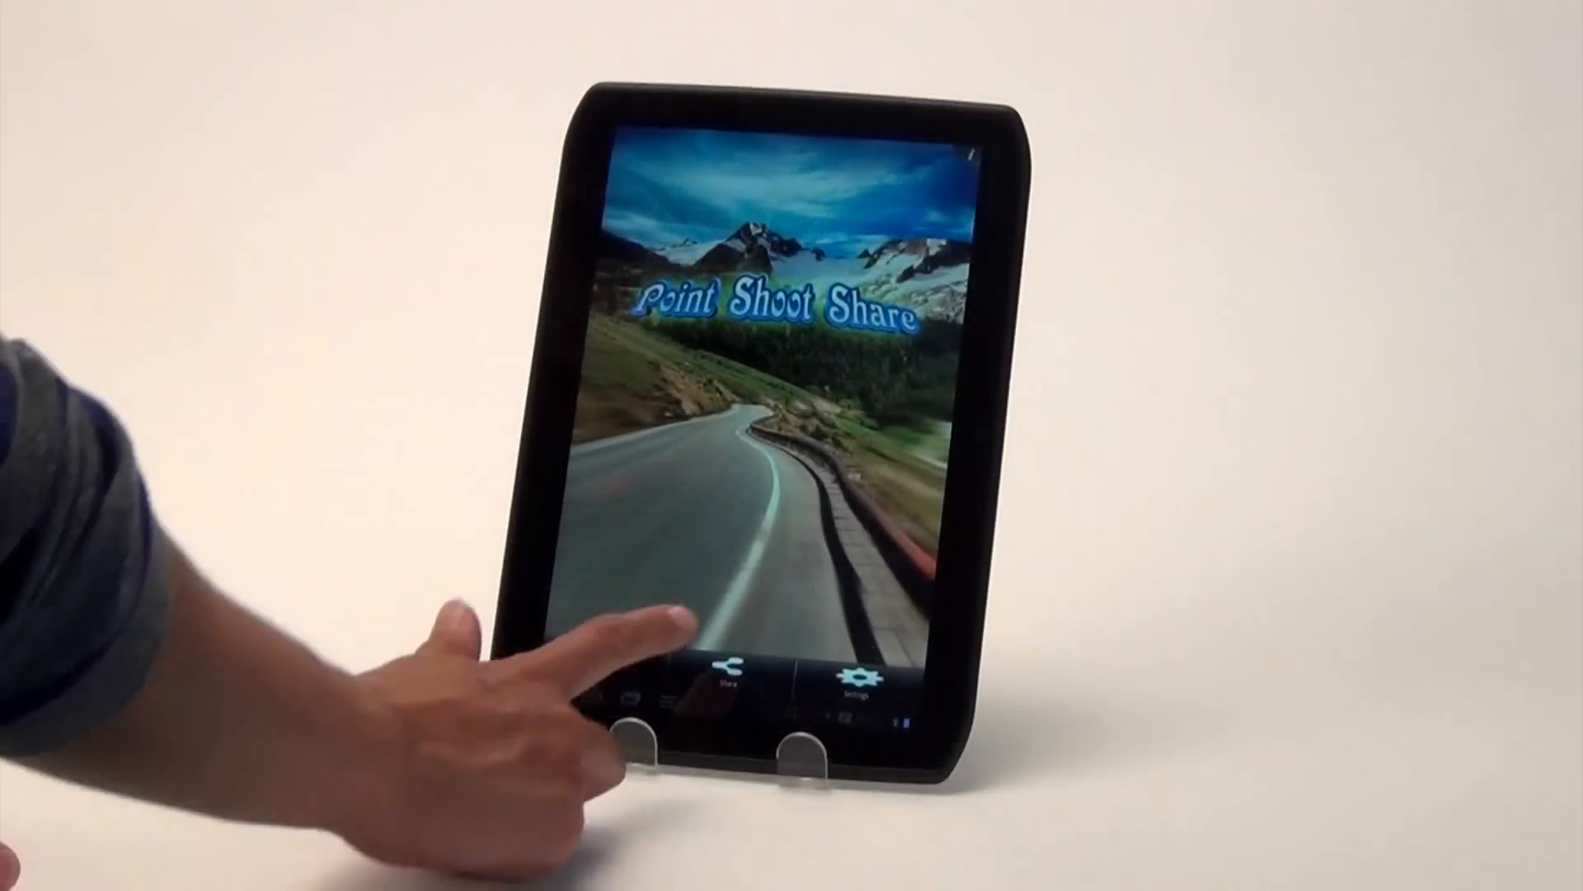
{"action": "left_click", "coordinate": [719, 676]}
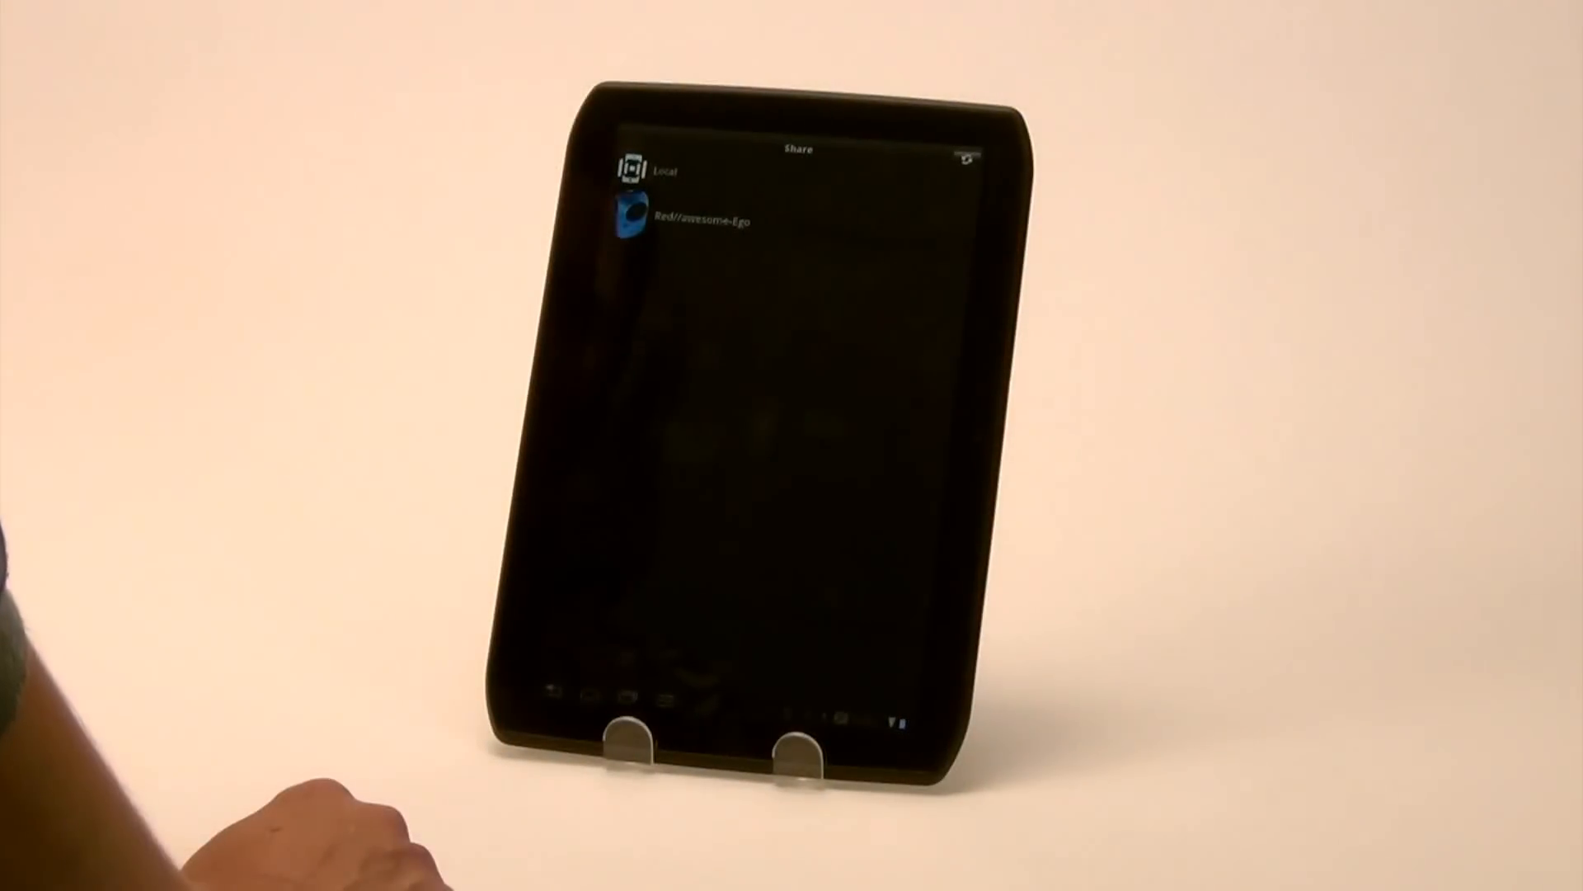
{"action": "left_click", "coordinate": [631, 218]}
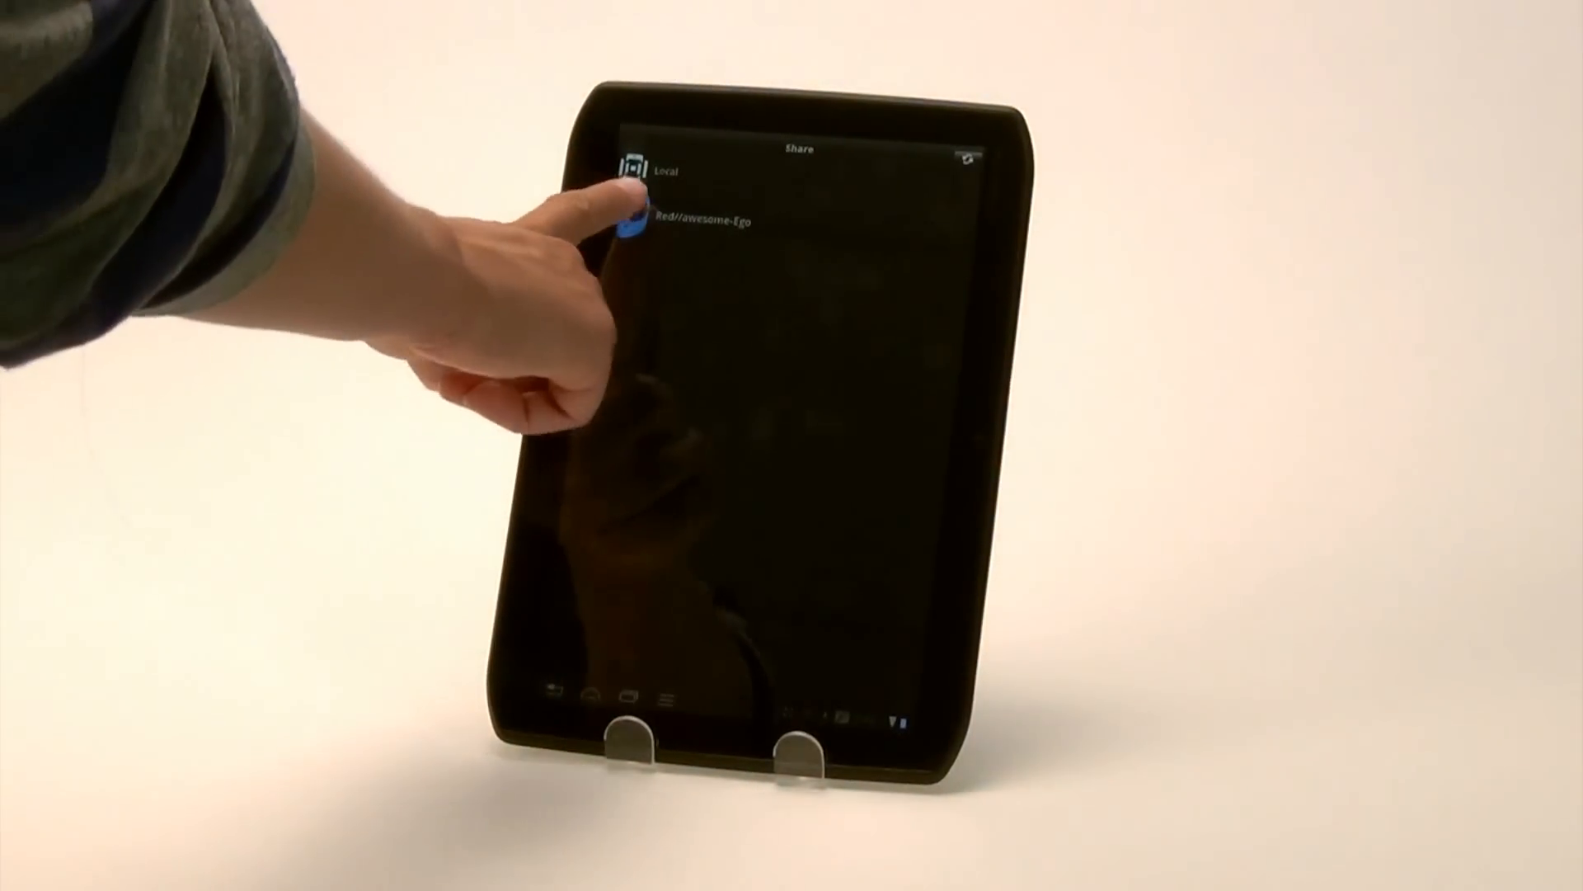
{"action": "left_click", "coordinate": [641, 168]}
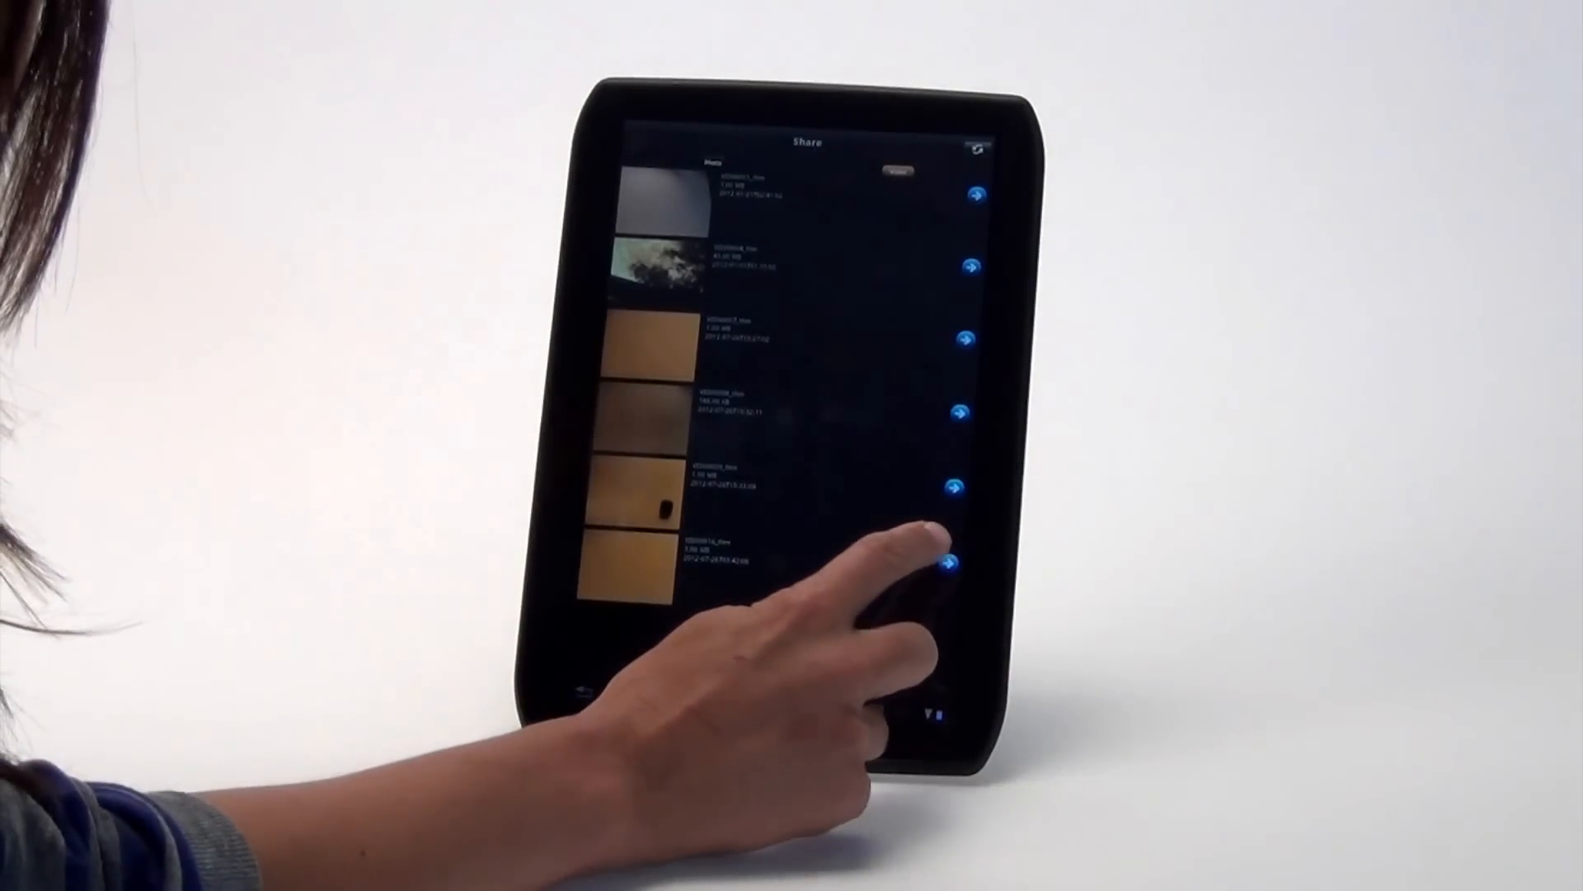
- View the last video's details and download it to the tablet
{"action": "left_click", "coordinate": [955, 566]}
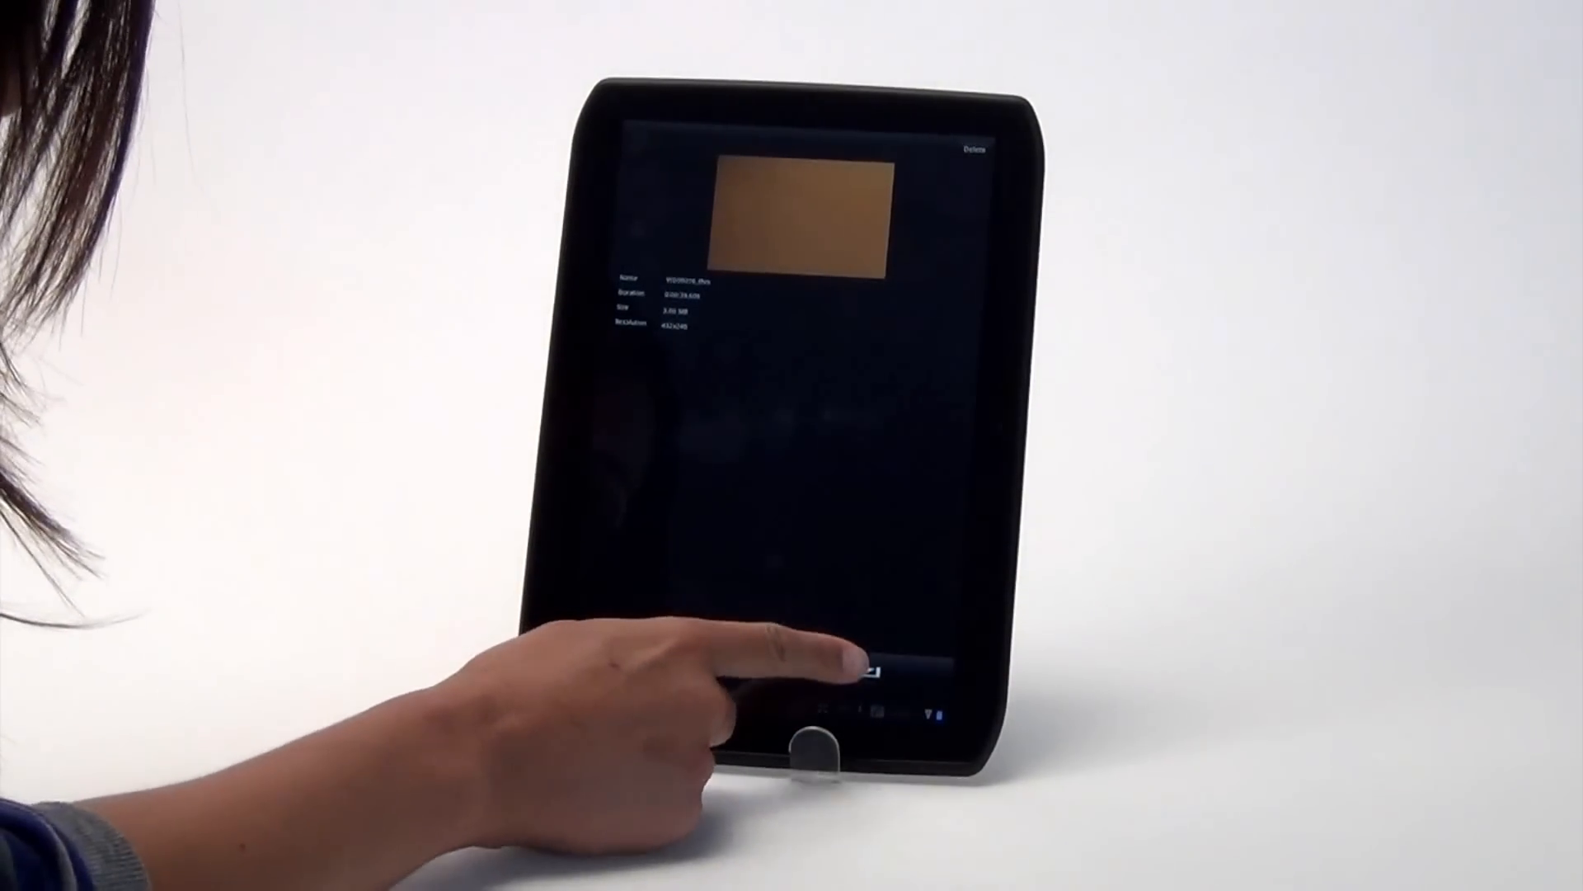
{"action": "left_click", "coordinate": [862, 671]}
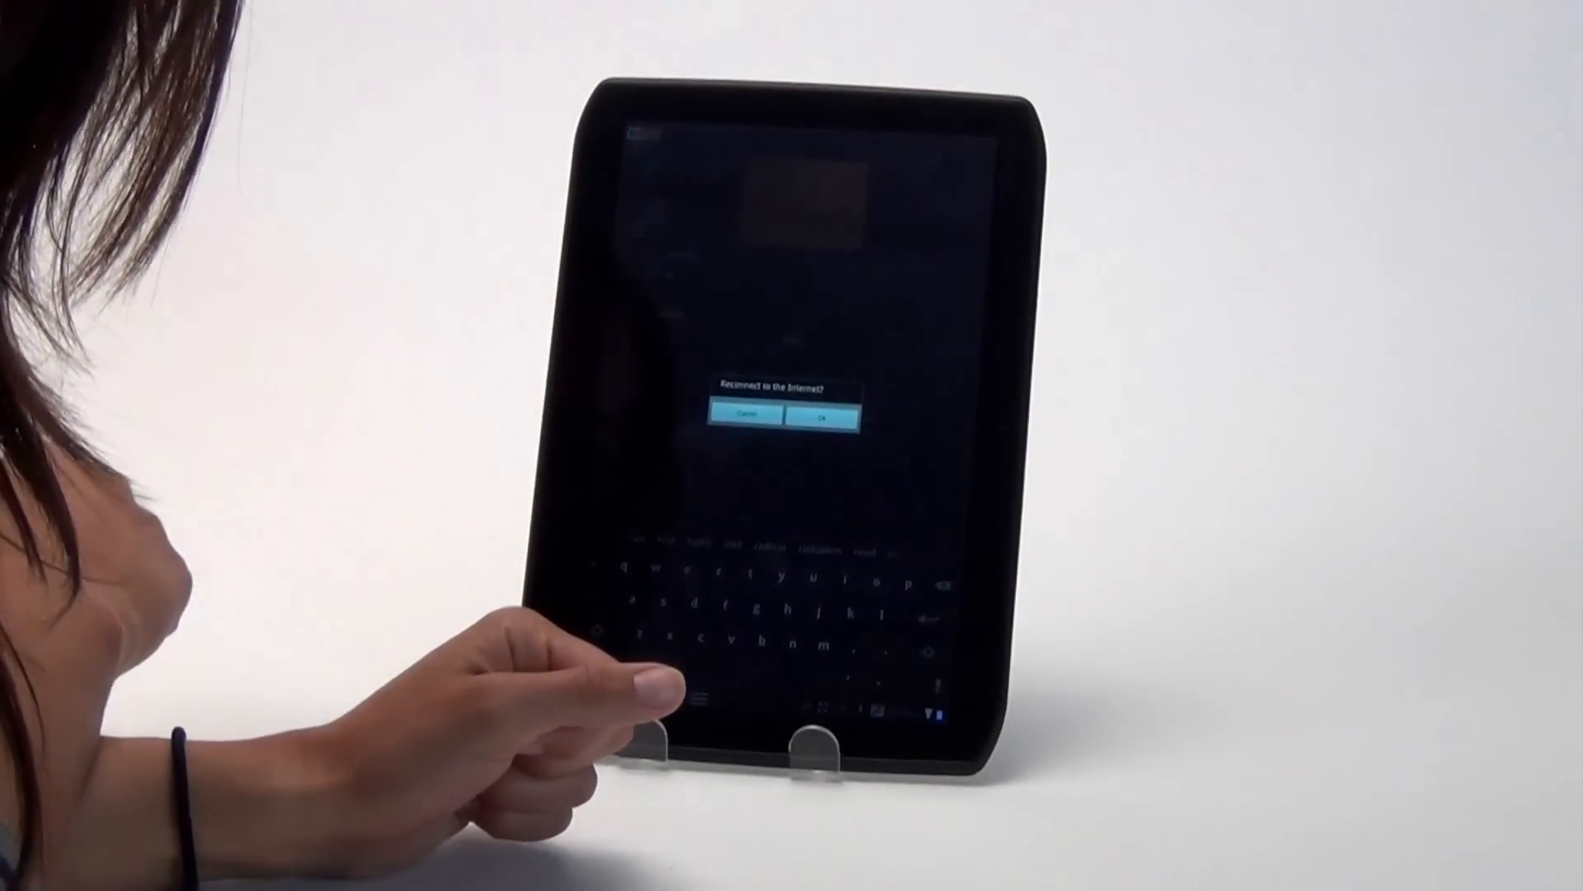
- Accept the reconnect prompt and select the Liquid Image network in Wi-Fi settings
{"action": "left_click", "coordinate": [819, 417]}
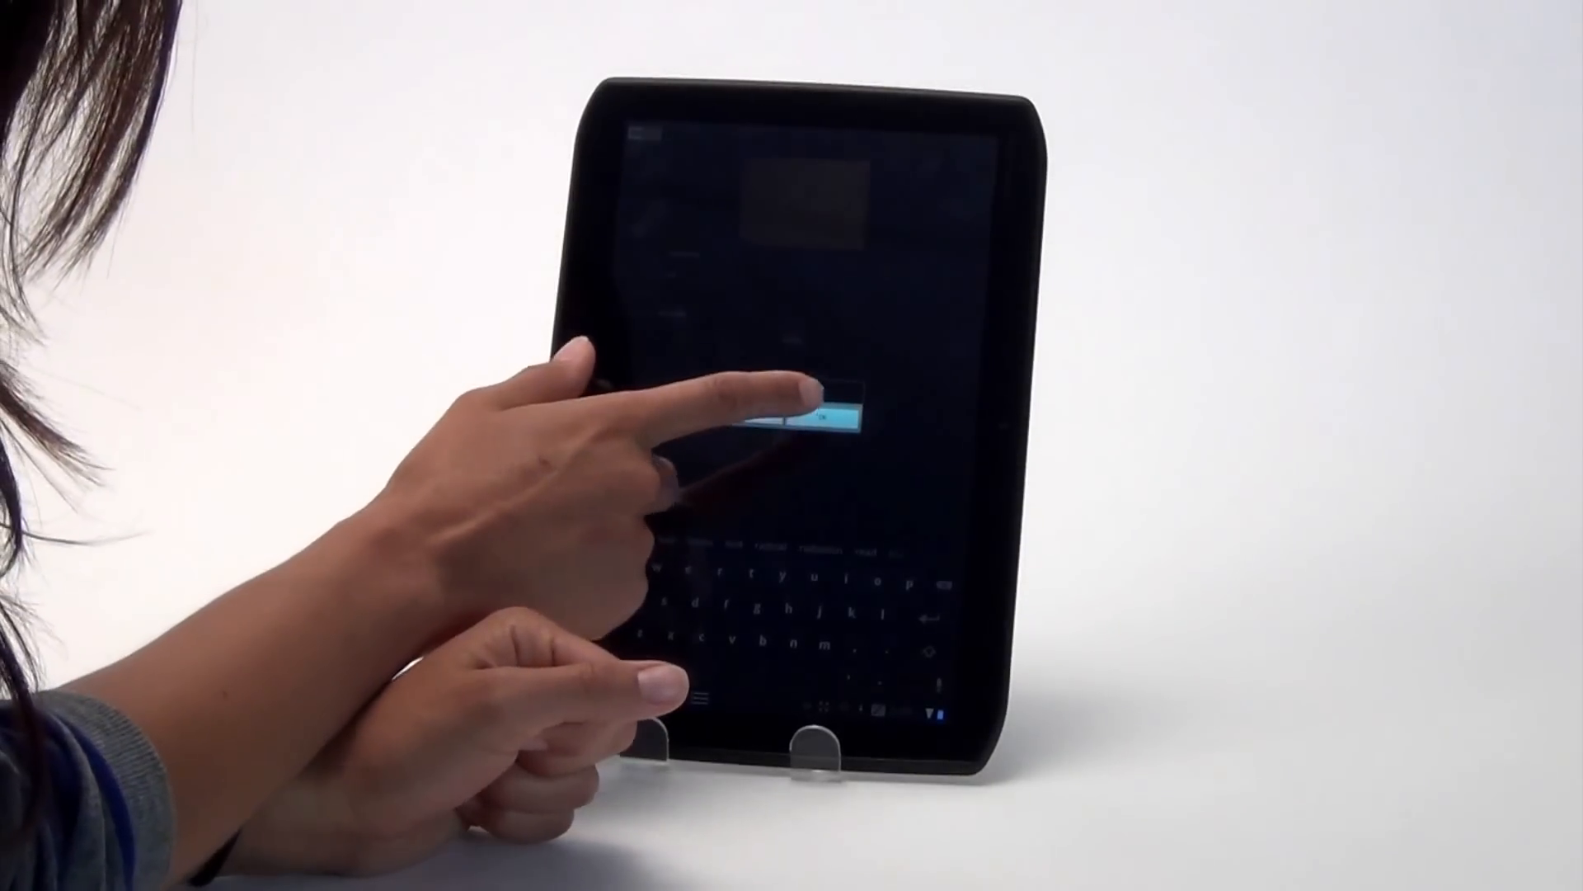
{"action": "left_click", "coordinate": [823, 419]}
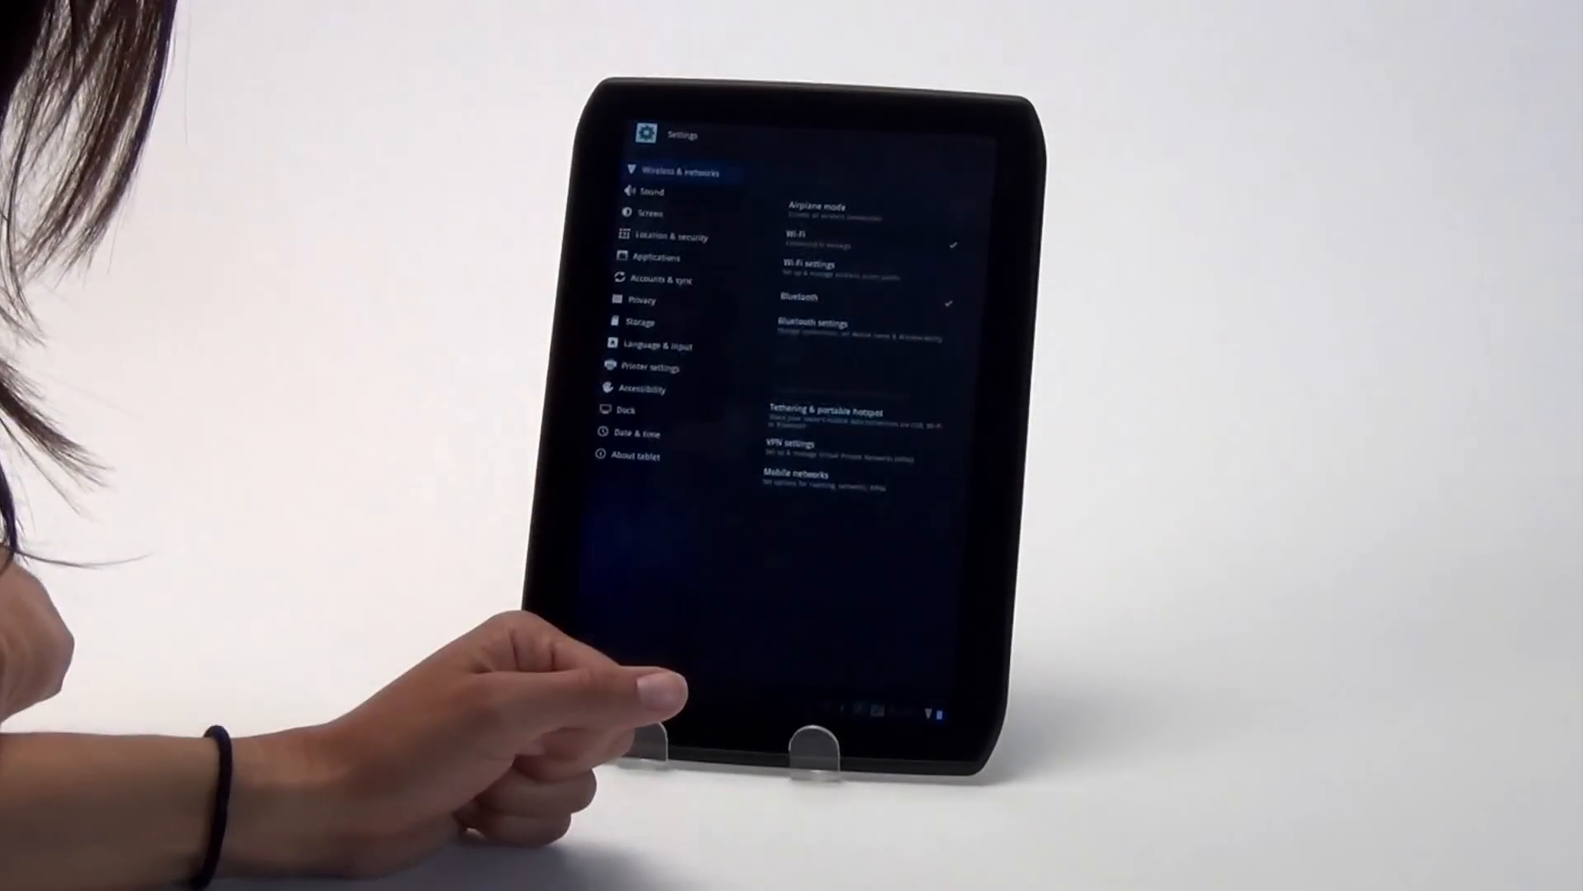
{"action": "left_click", "coordinate": [862, 267]}
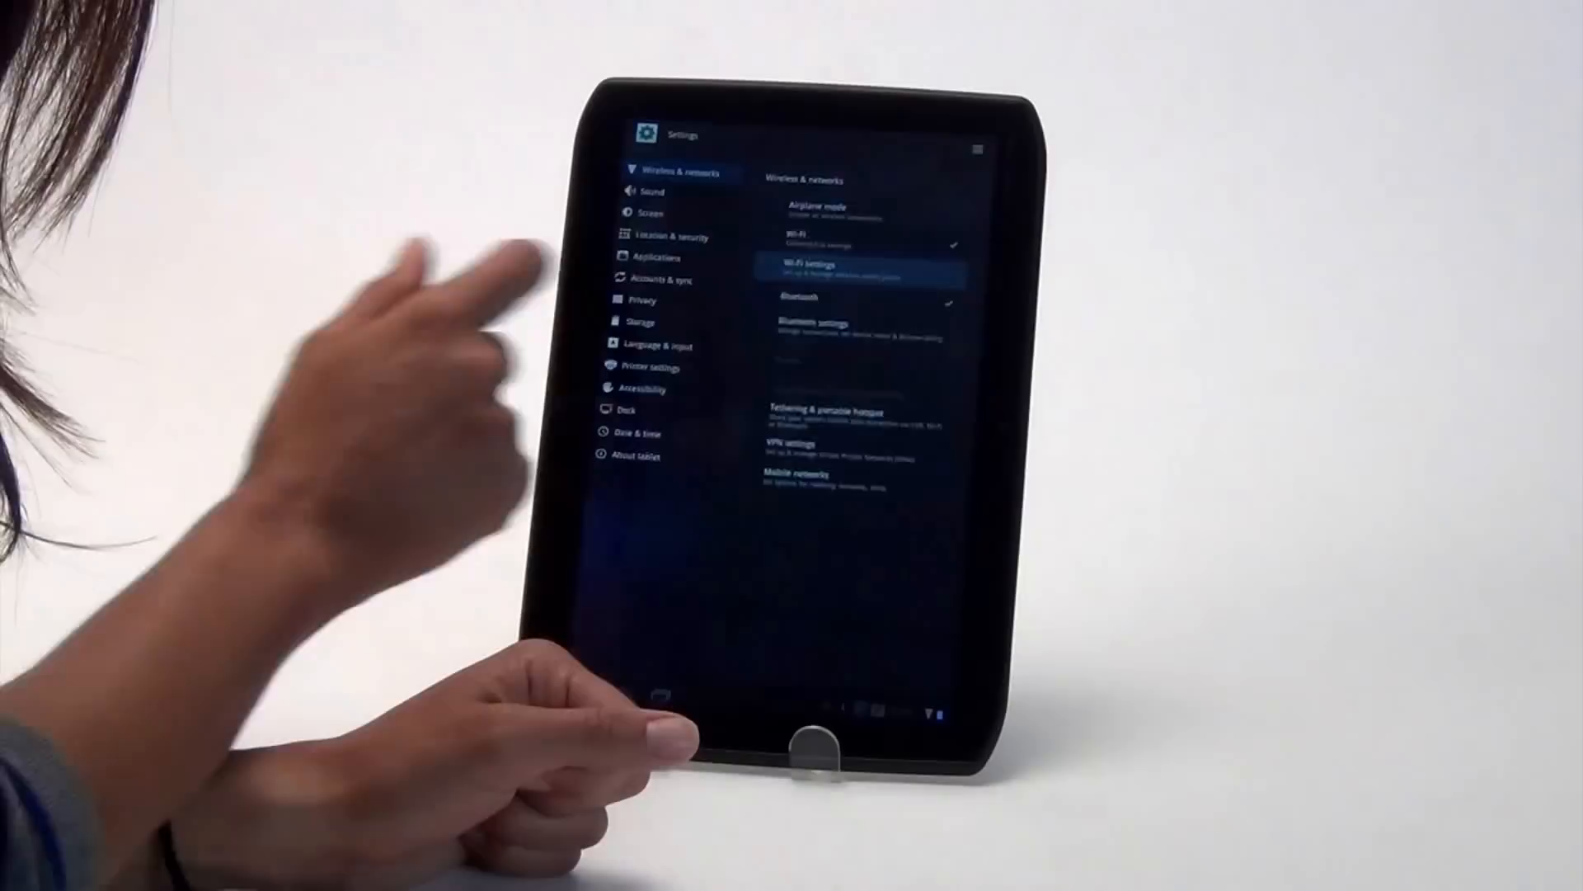
{"action": "left_click", "coordinate": [819, 271]}
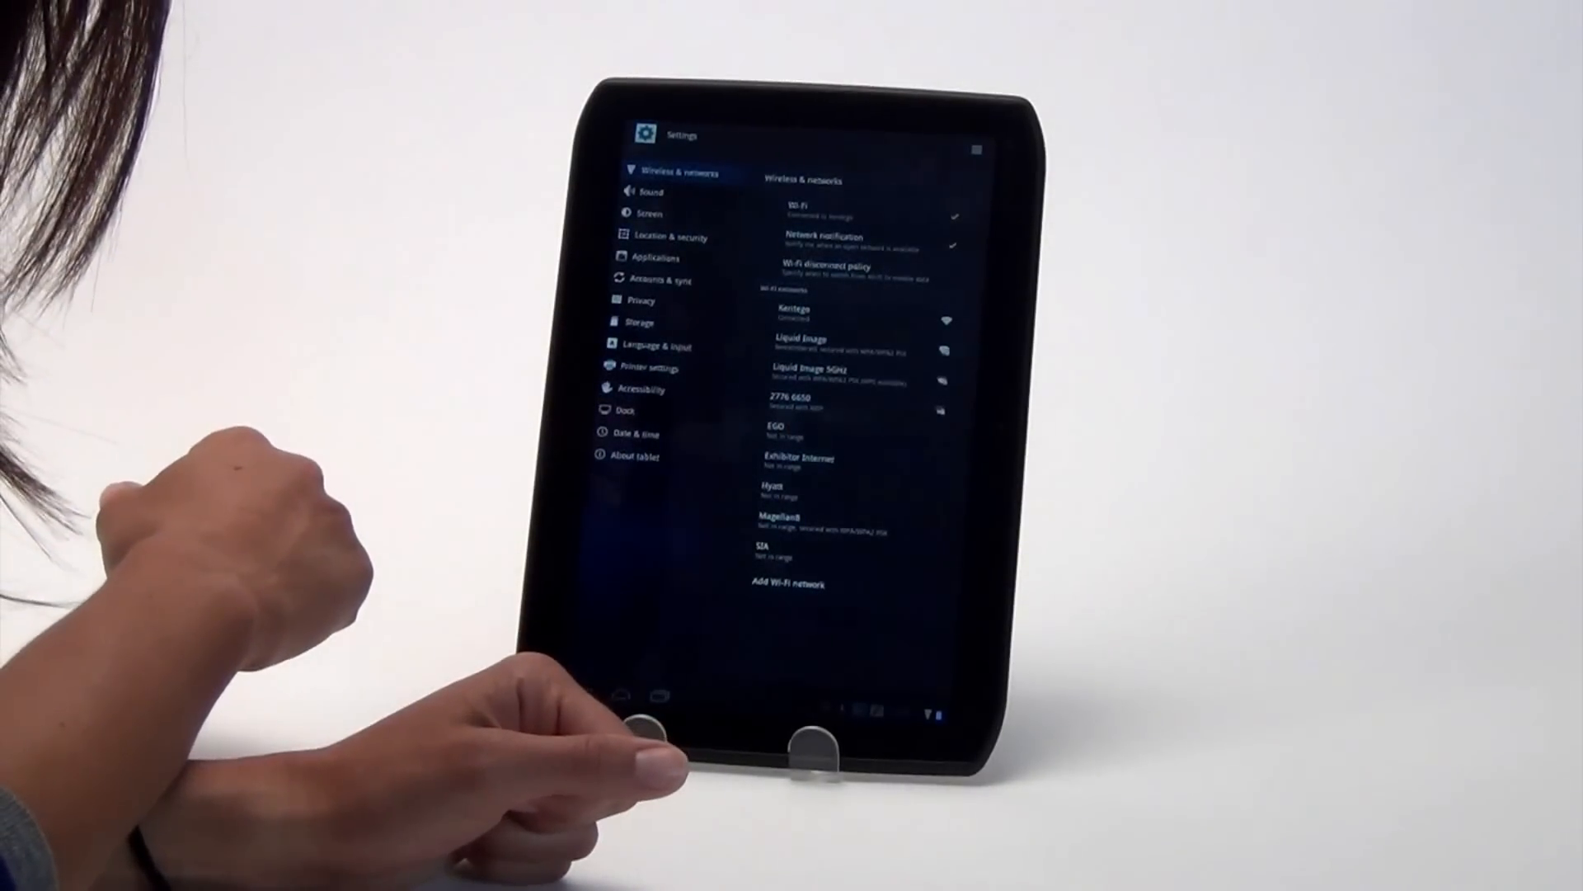
{"action": "left_click", "coordinate": [802, 340]}
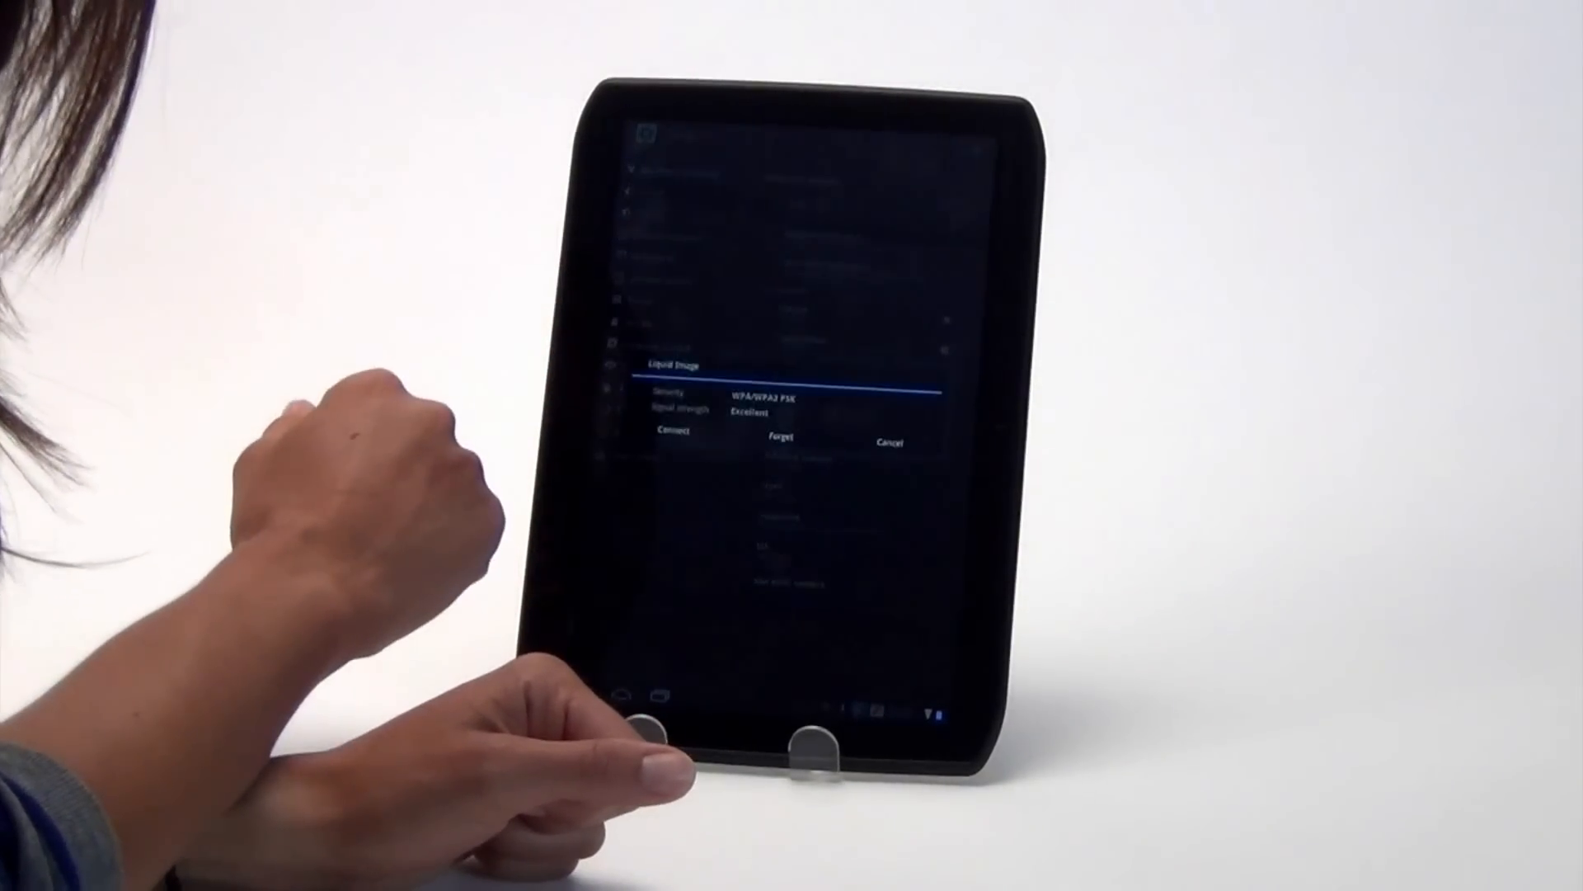